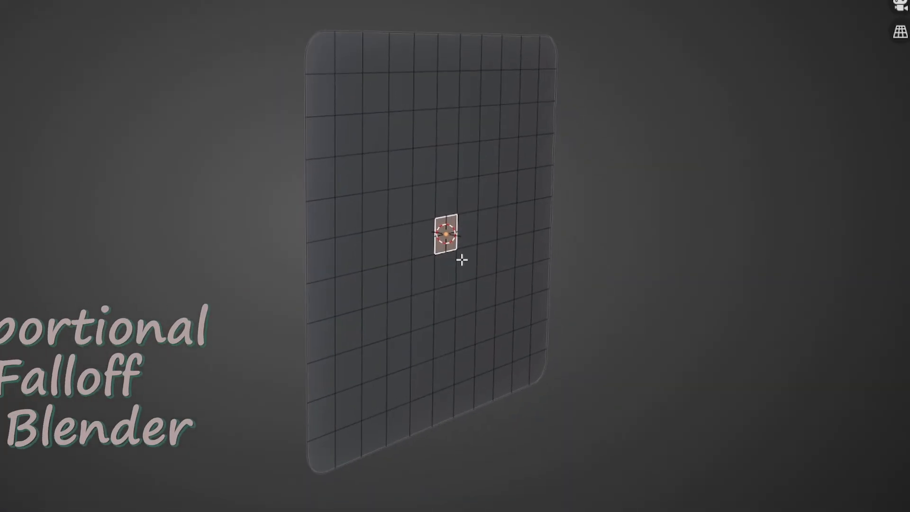
Slide the small face of the grid plane along the constrained axis with proportional falloff
{"action": "left_click_drag", "start_coordinate": [447, 232], "coordinate": [482, 238]}
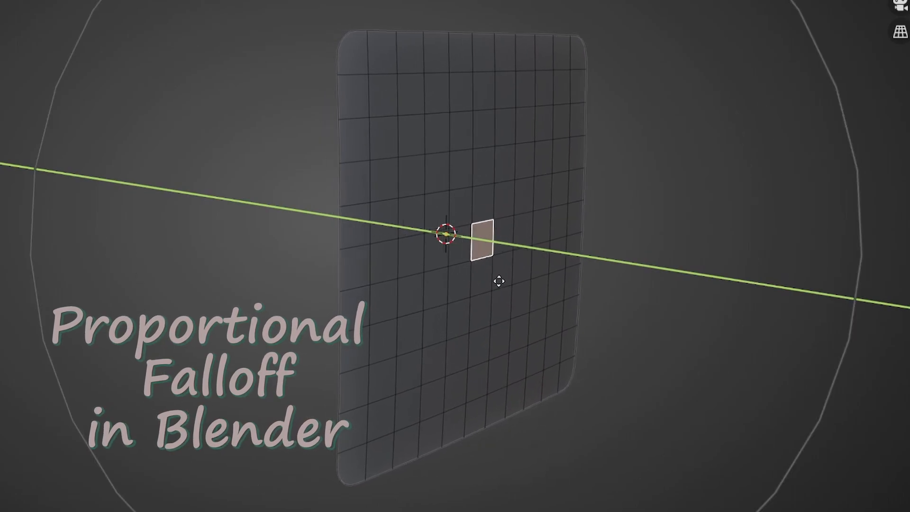
{"action": "left_click_drag", "start_coordinate": [480, 237], "coordinate": [532, 238]}
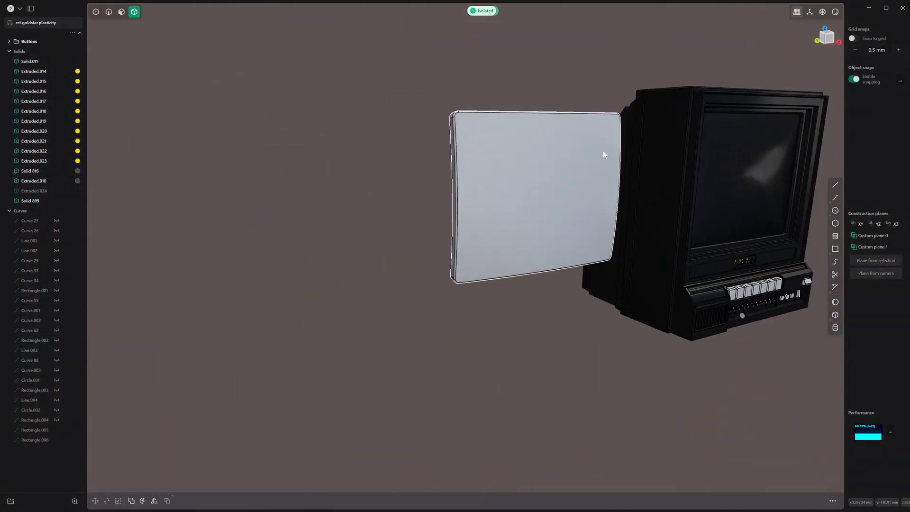
{"action": "left_click_drag", "start_coordinate": [603, 157], "coordinate": [630, 168]}
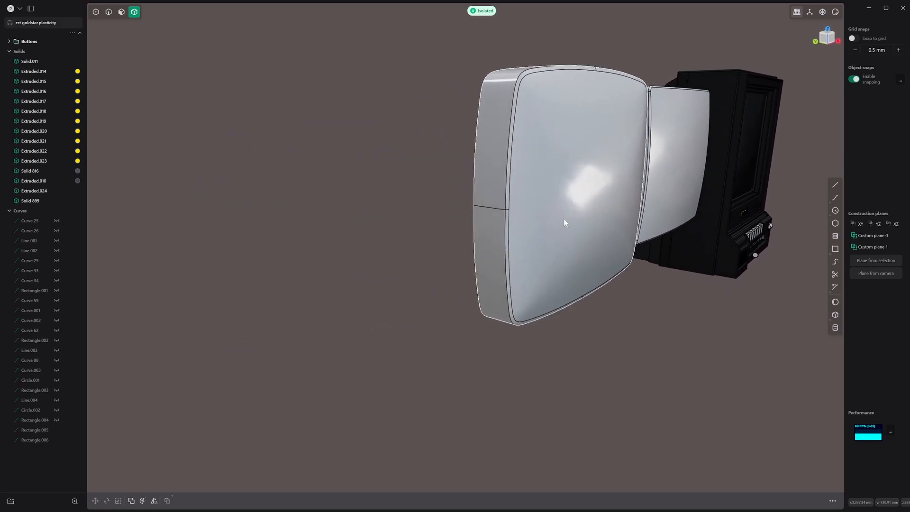
{"action": "left_click_drag", "start_coordinate": [566, 224], "coordinate": [568, 238]}
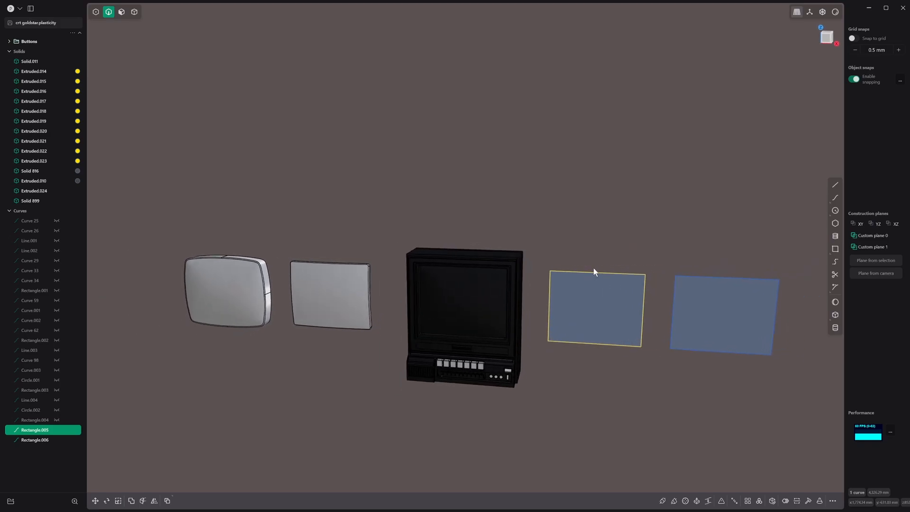
{"action": "mouse_move", "coordinate": [595, 281]}
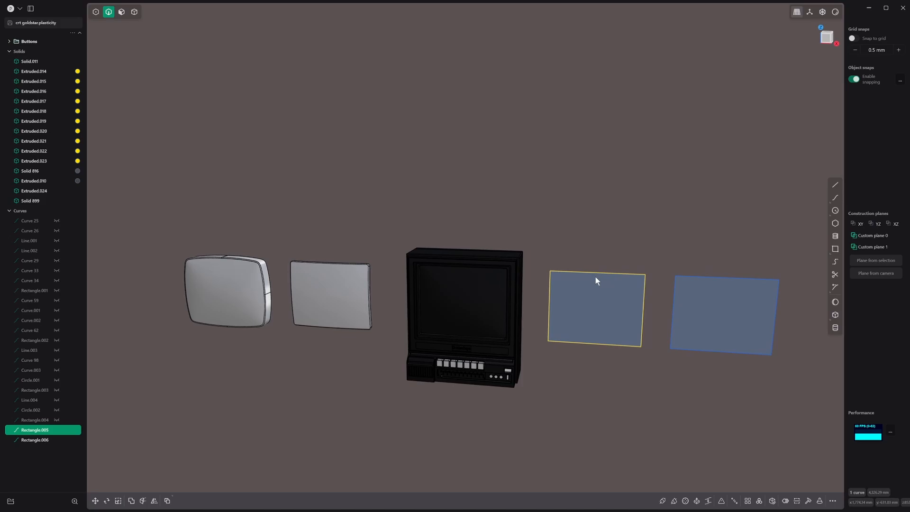
{"action": "mouse_move", "coordinate": [585, 296]}
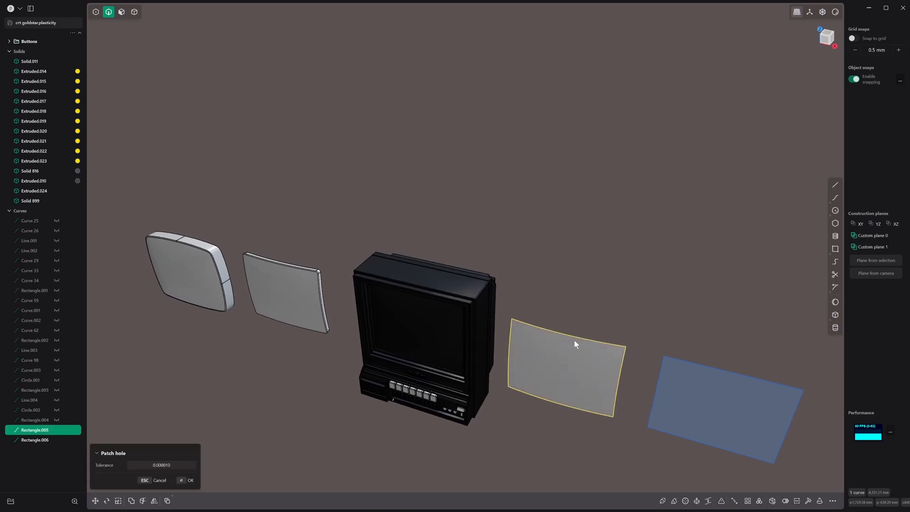
Confirm the patch, then thicken Sheet 902 into a gently bowed solid panel
{"action": "left_click", "coordinate": [186, 480]}
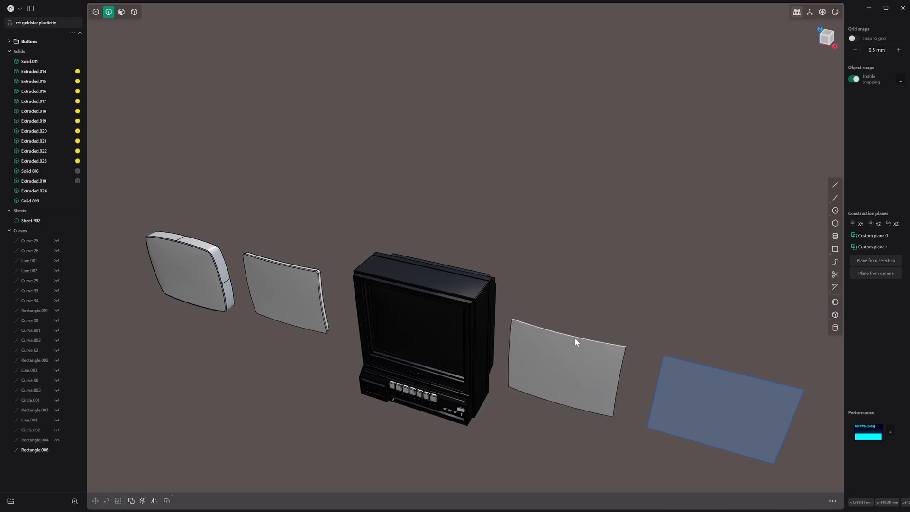
{"action": "left_click", "coordinate": [564, 365]}
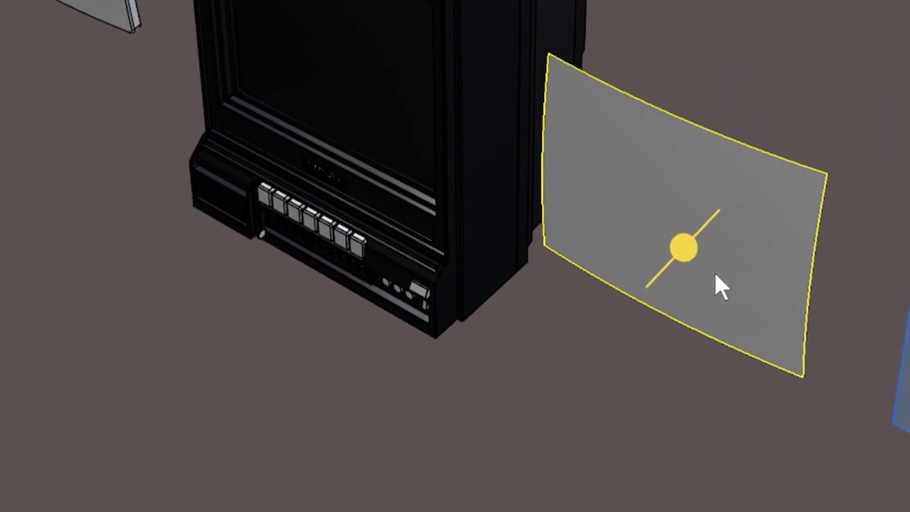
{"action": "left_click_drag", "start_coordinate": [678, 248], "coordinate": [620, 216]}
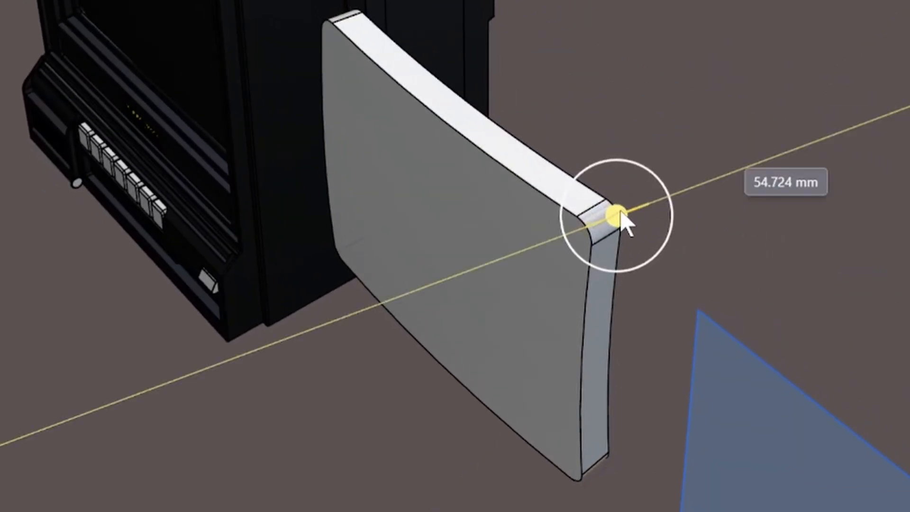
{"action": "left_click_drag", "start_coordinate": [615, 216], "coordinate": [566, 212]}
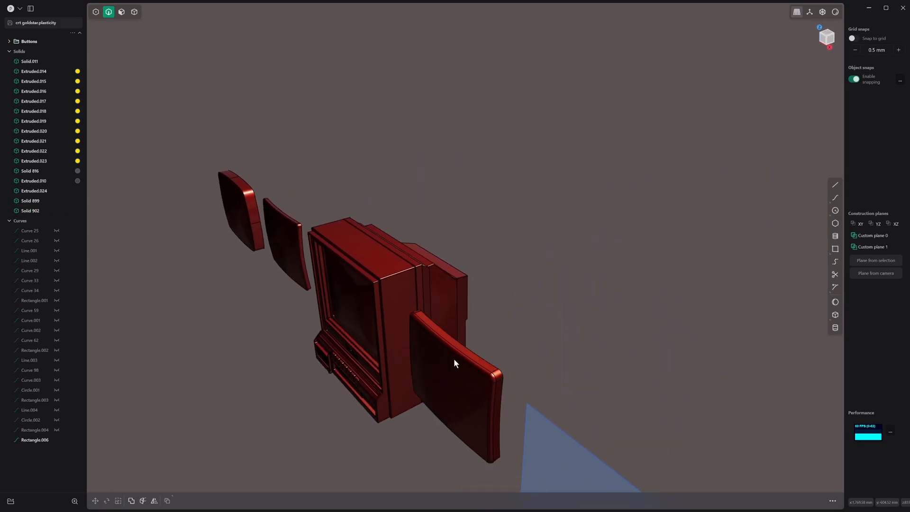
Scale Solid 902 to about 1.747 along its Y axis and confirm
{"action": "left_click", "coordinate": [134, 12]}
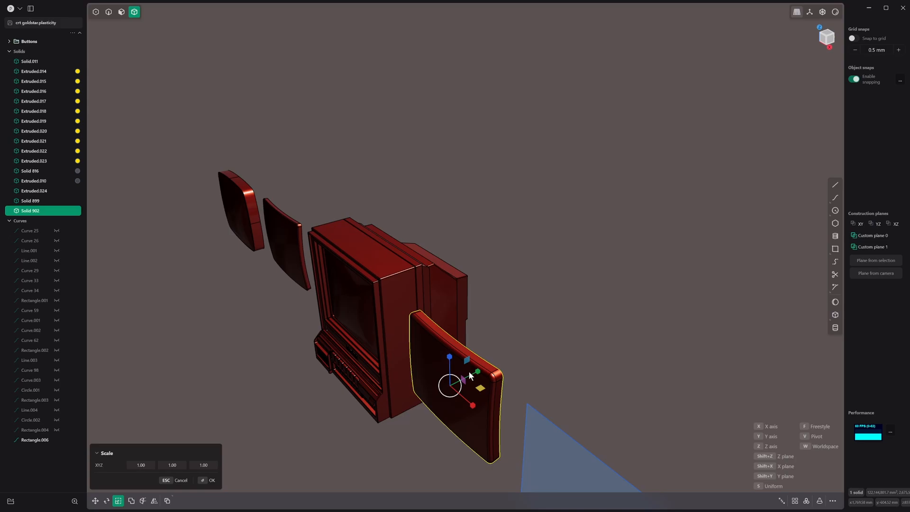
{"action": "left_click_drag", "start_coordinate": [476, 372], "coordinate": [548, 293]}
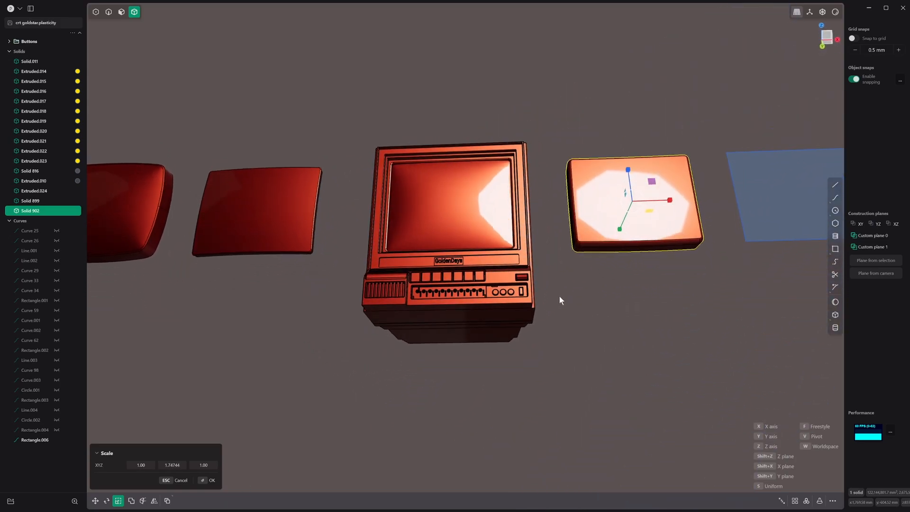
{"action": "left_click", "coordinate": [211, 480]}
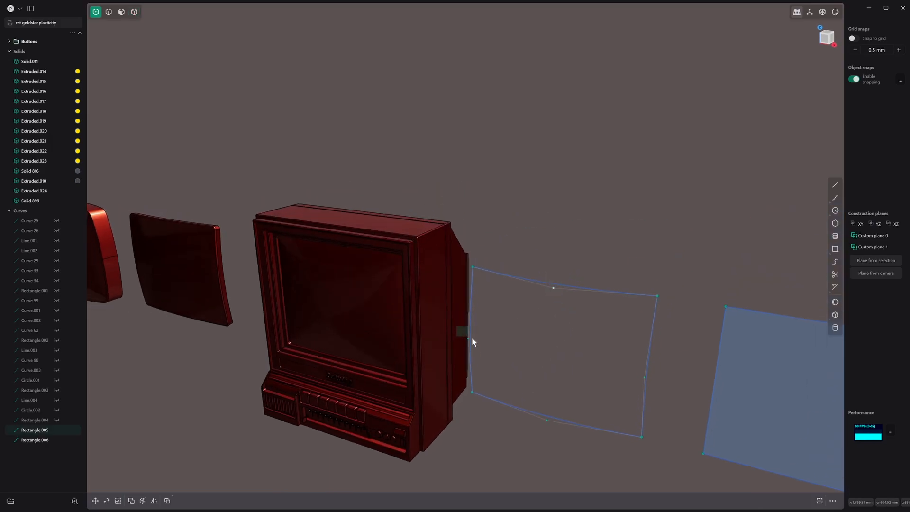
Bow the rectangle outline's edges into curves and patch it into Sheet 903
{"action": "left_click_drag", "start_coordinate": [473, 343], "coordinate": [556, 439]}
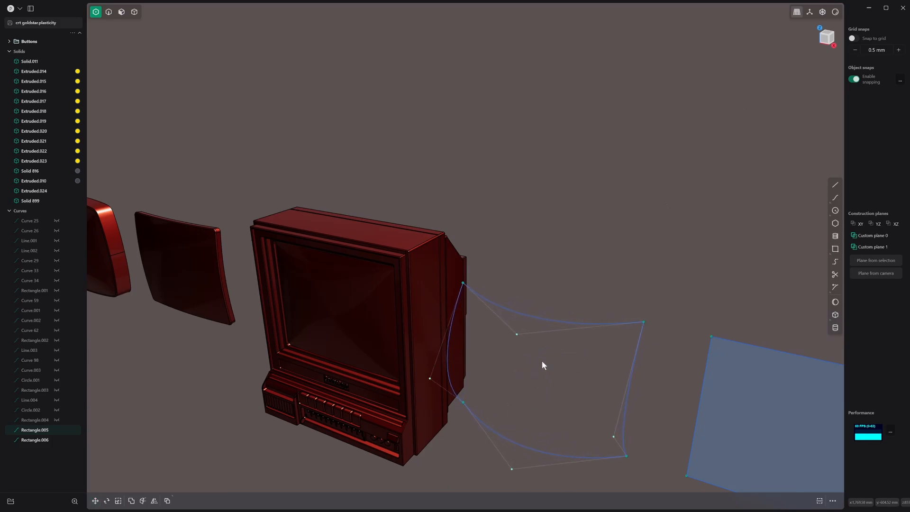
{"action": "left_click", "coordinate": [108, 11]}
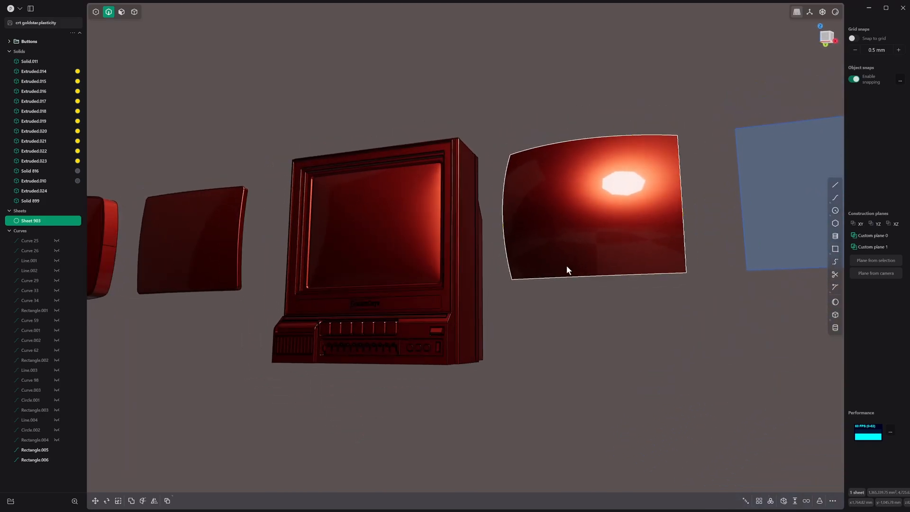
Thicken Sheet 903 into a solid and give one edge a -32.99 mm offset chamfer
{"action": "left_click_drag", "start_coordinate": [568, 269], "coordinate": [724, 377]}
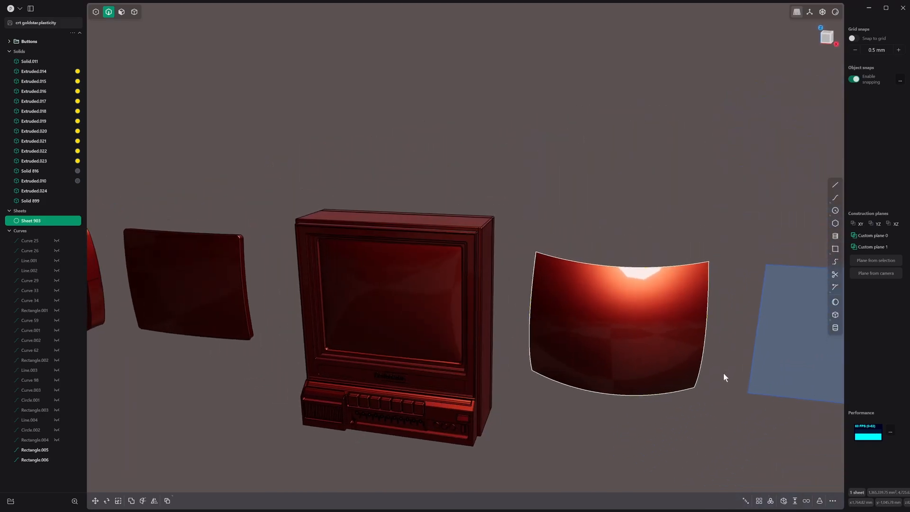
{"action": "left_click", "coordinate": [133, 11]}
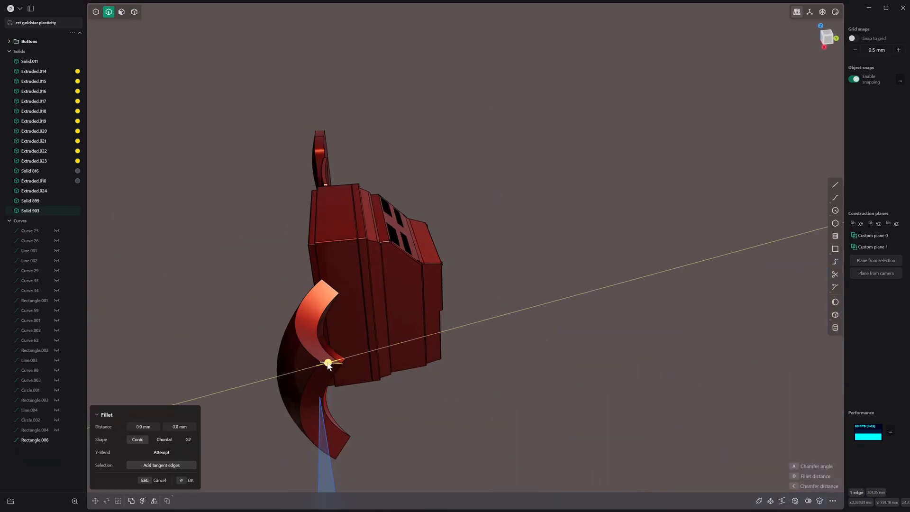
{"action": "left_click_drag", "start_coordinate": [335, 366], "coordinate": [347, 362]}
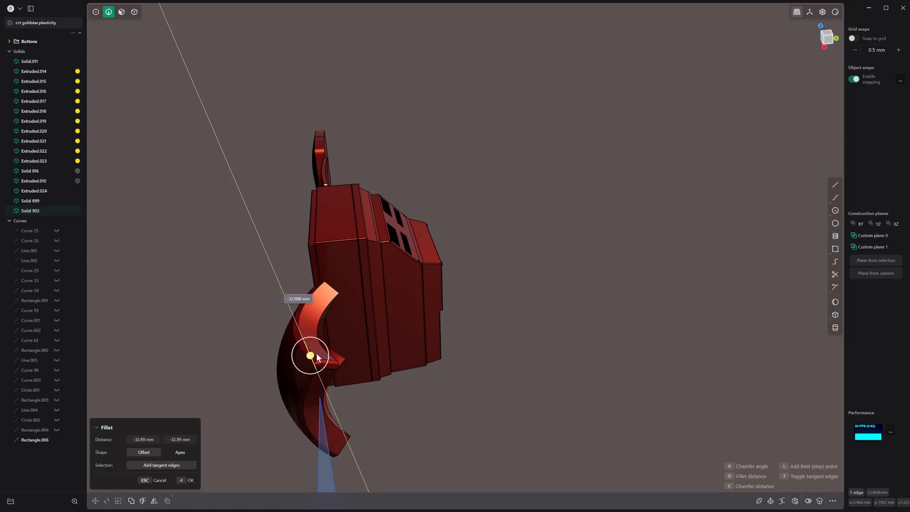
{"action": "left_click_drag", "start_coordinate": [316, 357], "coordinate": [310, 353]}
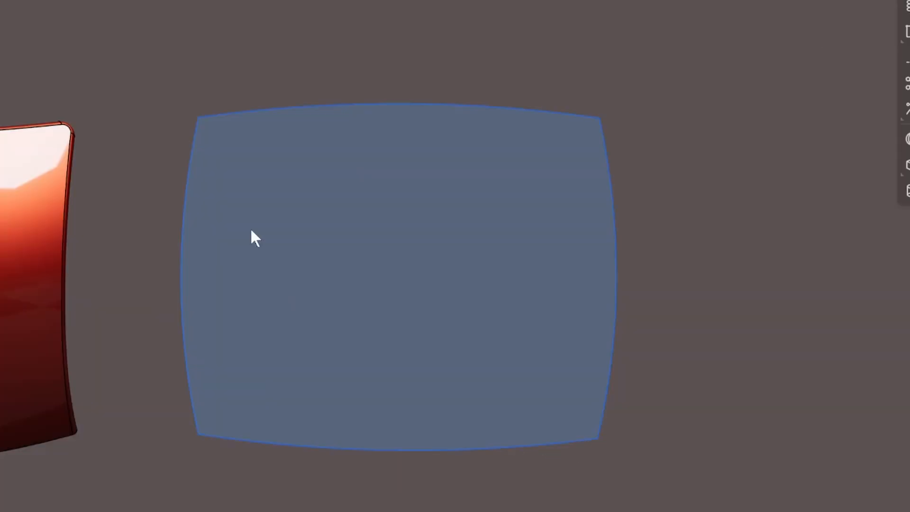
Run Convert Vertex from the command search to add editable points along the rectangle
{"action": "left_click", "coordinate": [320, 268]}
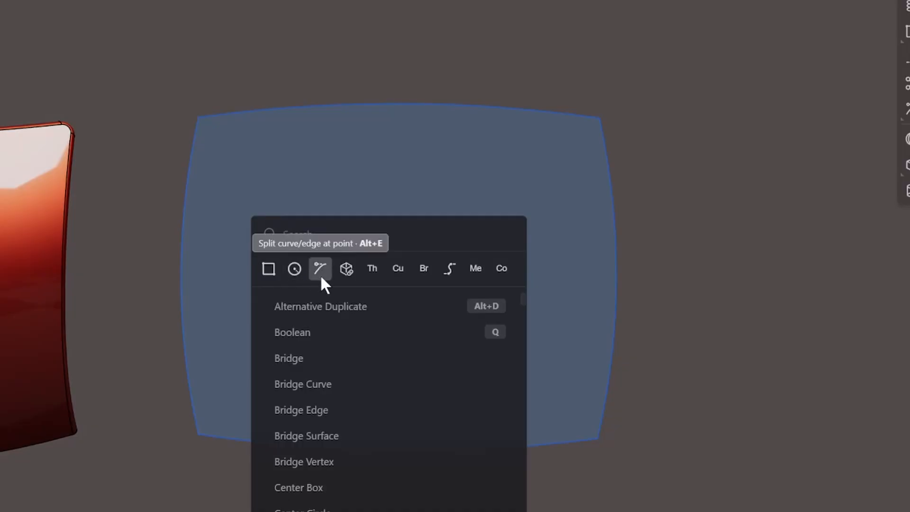
{"action": "type", "text": "spl"}
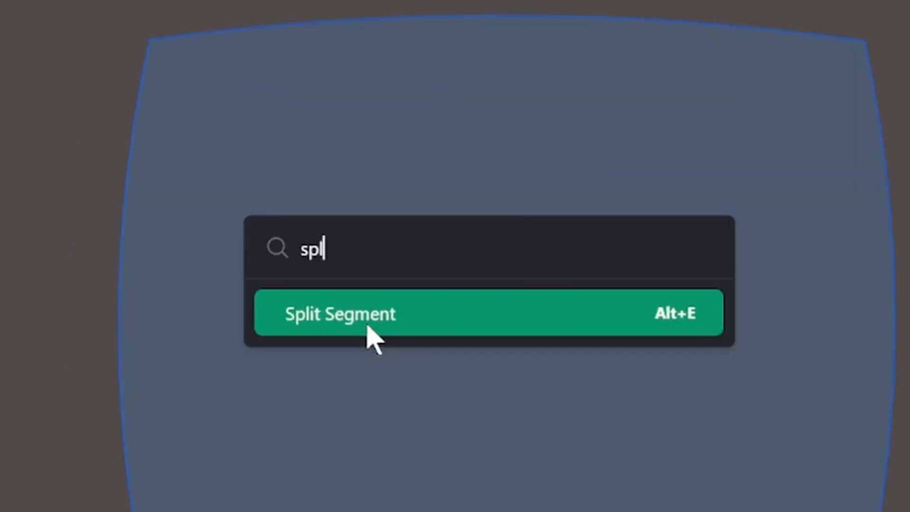
{"action": "type", "text": "i"}
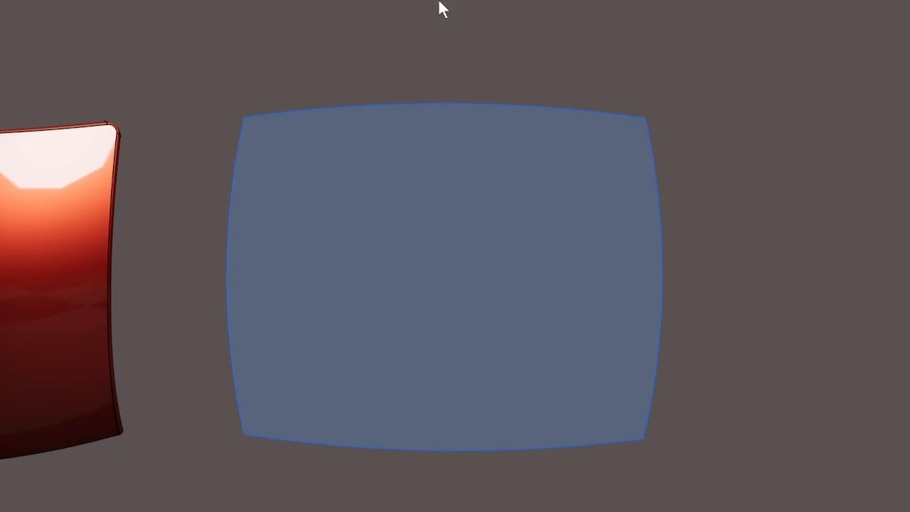
{"action": "mouse_move", "coordinate": [414, 61]}
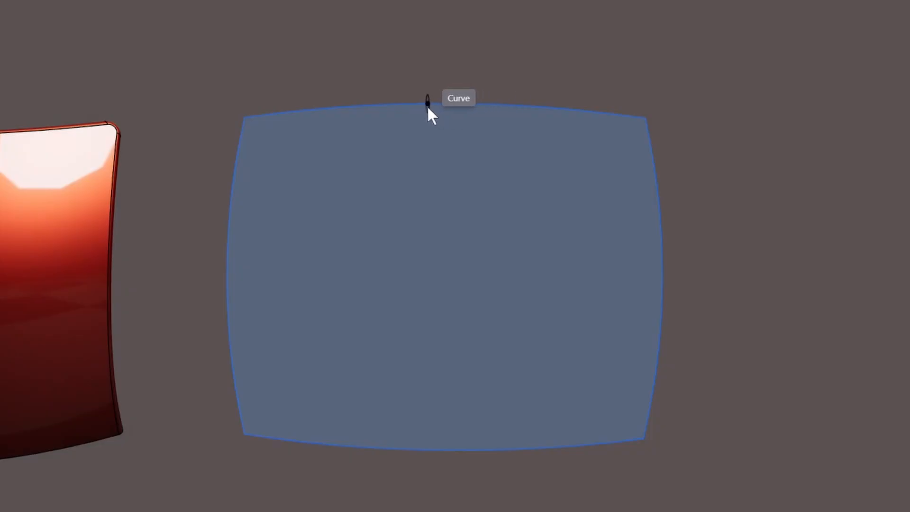
{"action": "mouse_move", "coordinate": [506, 199]}
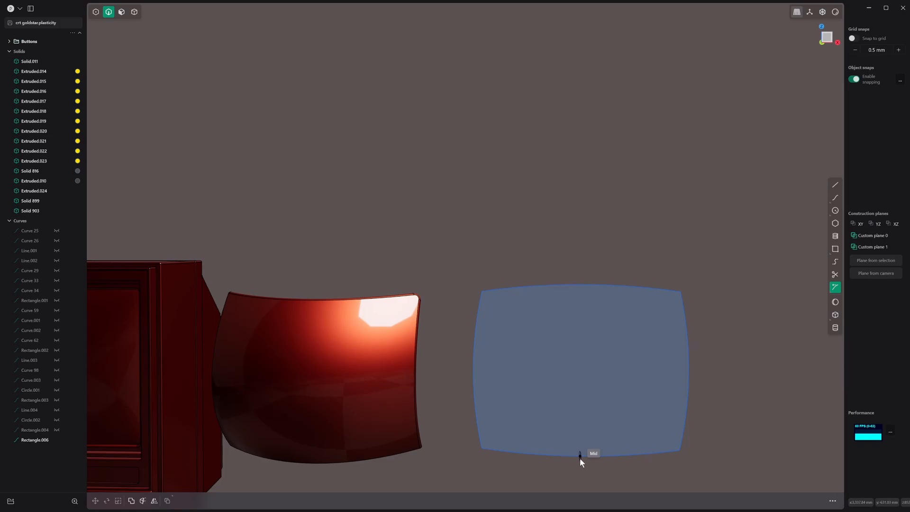
{"action": "mouse_move", "coordinate": [474, 372]}
{"action": "type", "text": "v"}
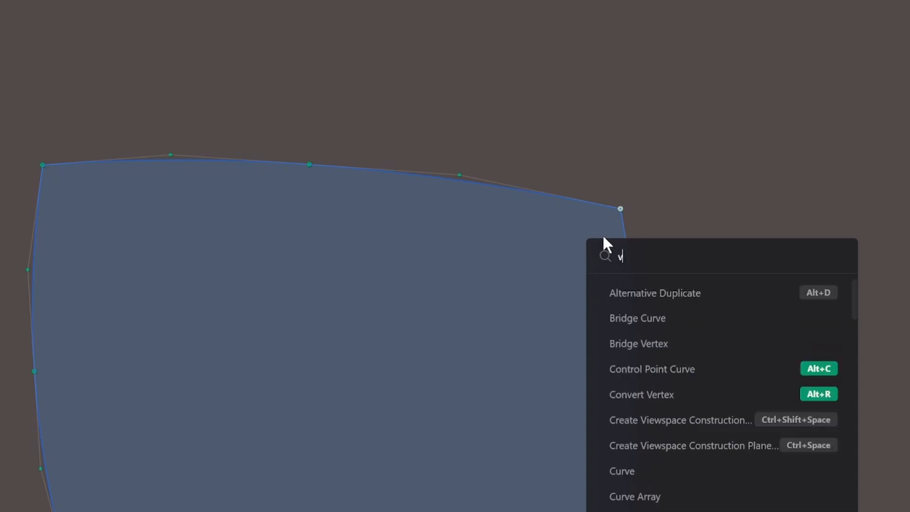
{"action": "type", "text": "ertex"}
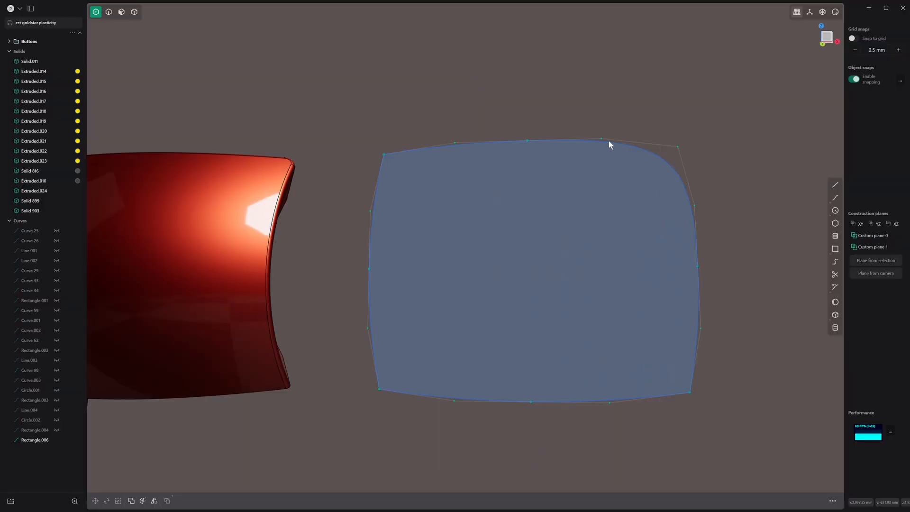
{"action": "mouse_move", "coordinate": [695, 210]}
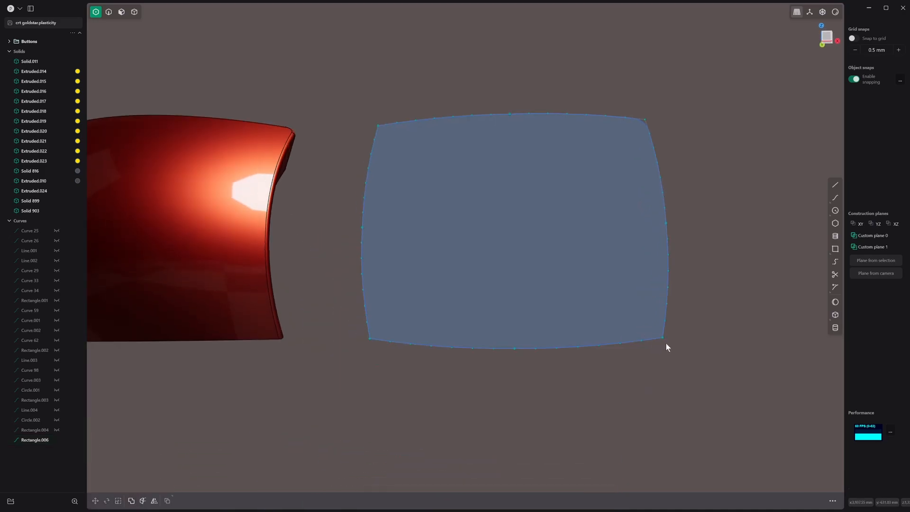
{"action": "mouse_move", "coordinate": [359, 338]}
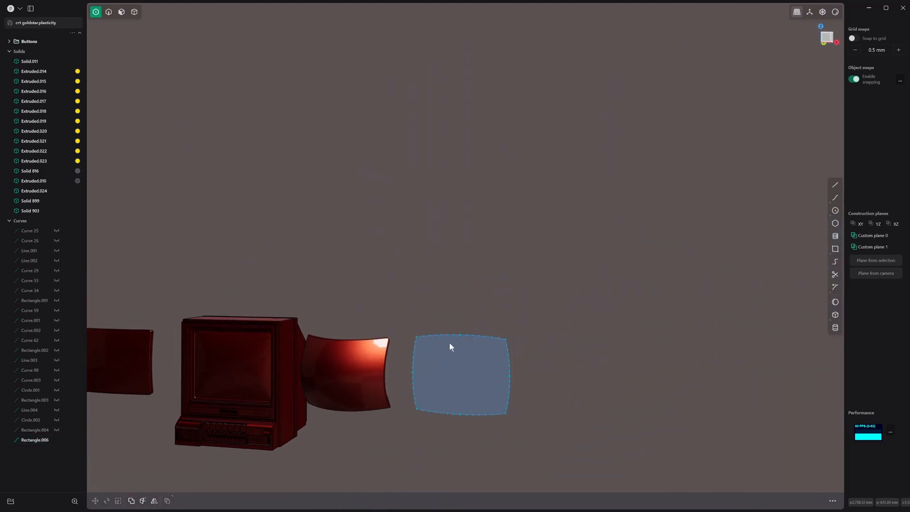
Extrude the rounded screen outline into a thick solid and view it in plain grey shading
{"action": "left_click", "coordinate": [120, 12]}
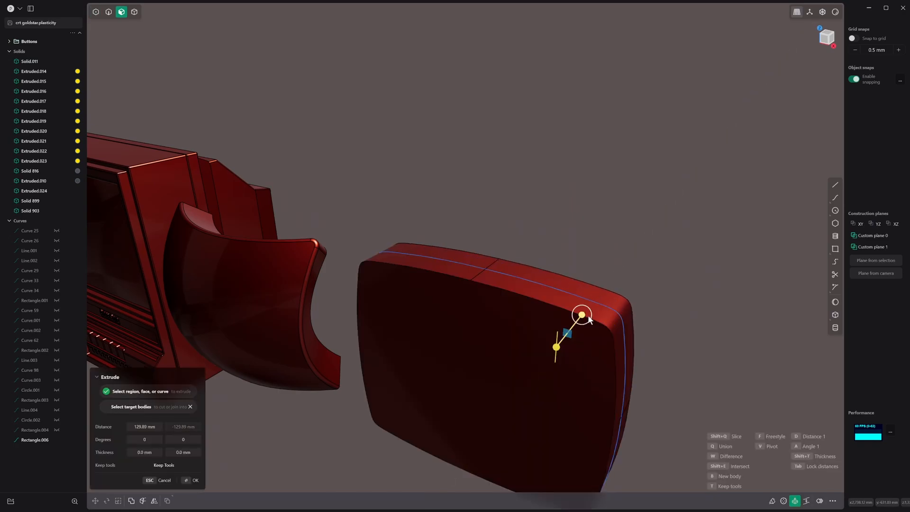
{"action": "left_click", "coordinate": [192, 481]}
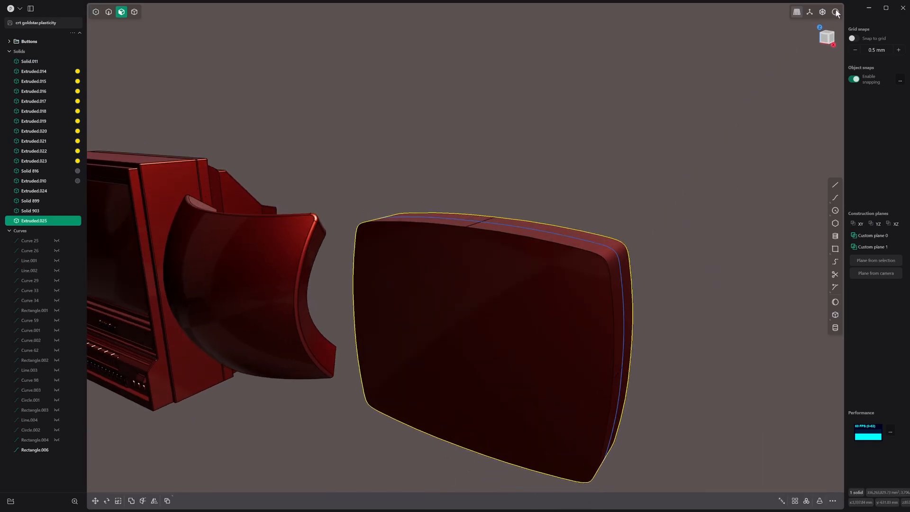
{"action": "left_click", "coordinate": [835, 11]}
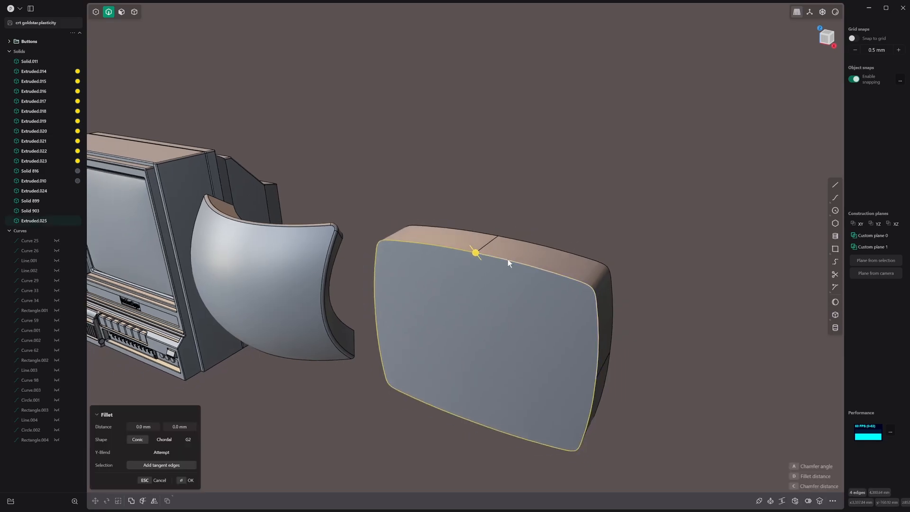
Set the chordal fillet distance on the screen block's front rim edges
{"action": "left_click_drag", "start_coordinate": [475, 252], "coordinate": [476, 254]}
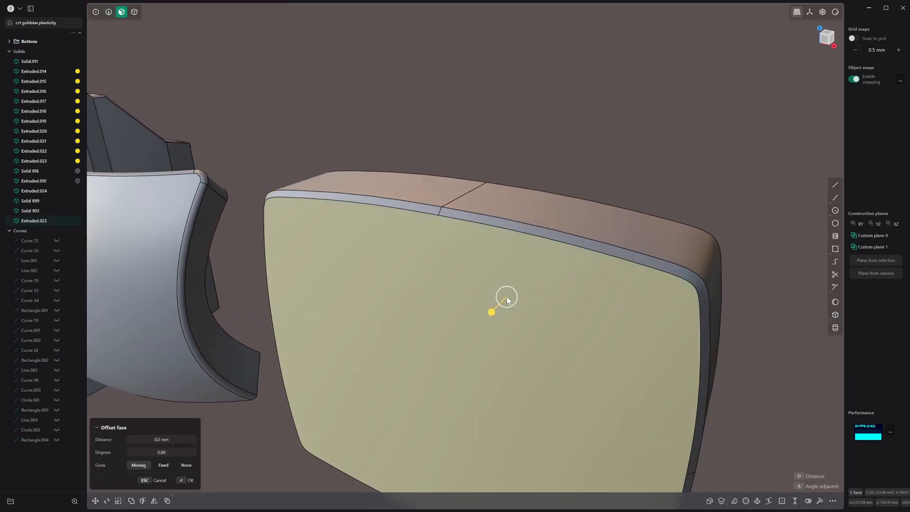
Delete the front face to leave an open shell and select the opening's edges
{"action": "left_click_drag", "start_coordinate": [505, 299], "coordinate": [525, 285]}
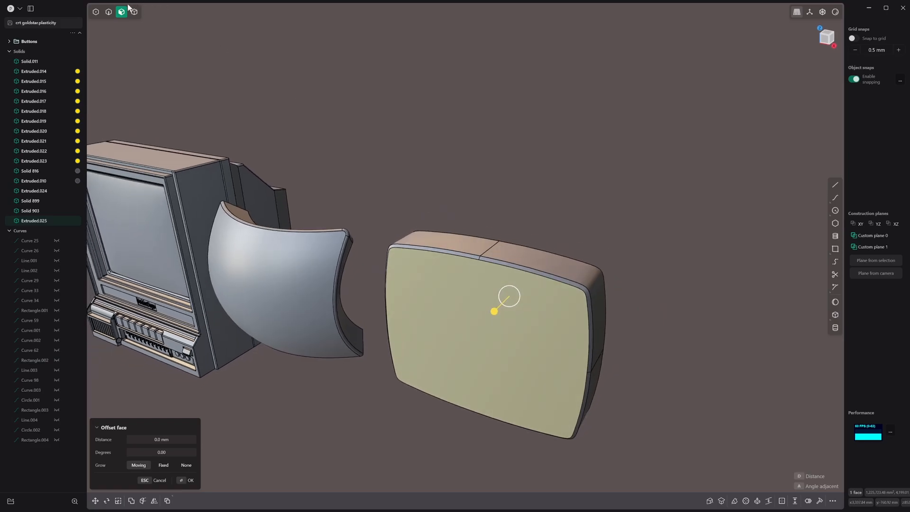
{"action": "left_click", "coordinate": [186, 480]}
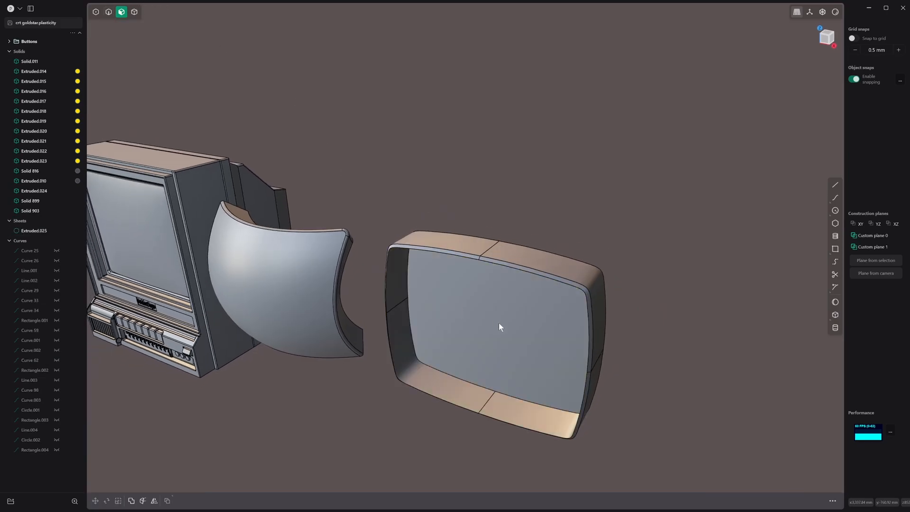
{"action": "left_click", "coordinate": [109, 12]}
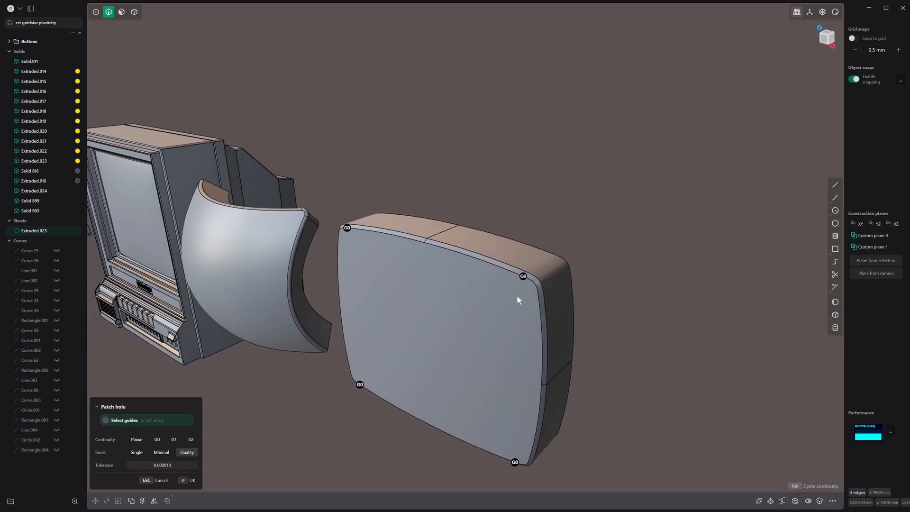
Patch the open front with G1 continuity so the screen closes into a bulging solid
{"action": "left_click", "coordinate": [173, 439]}
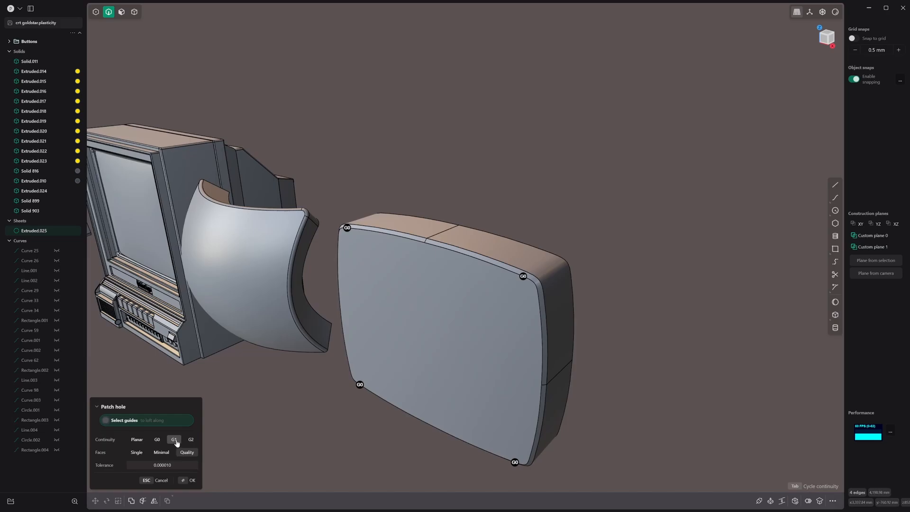
{"action": "left_click", "coordinate": [173, 439]}
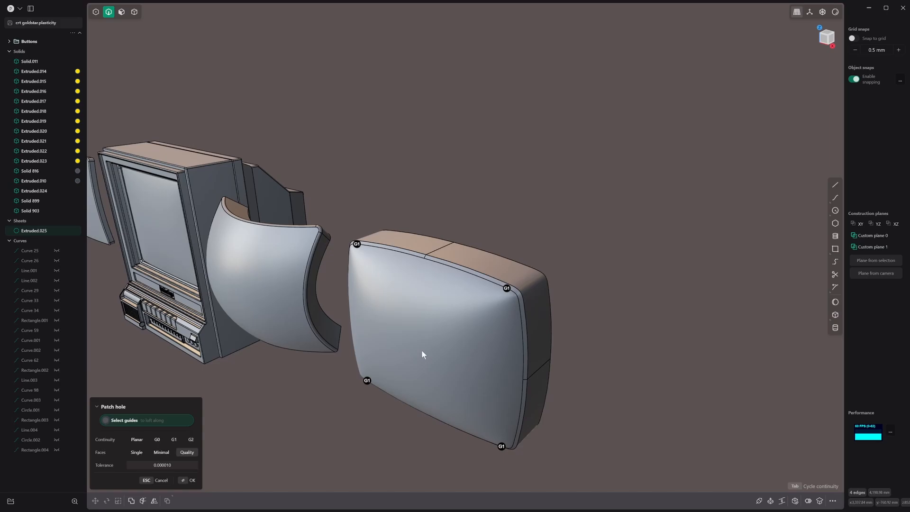
{"action": "left_click_drag", "start_coordinate": [422, 354], "coordinate": [462, 272]}
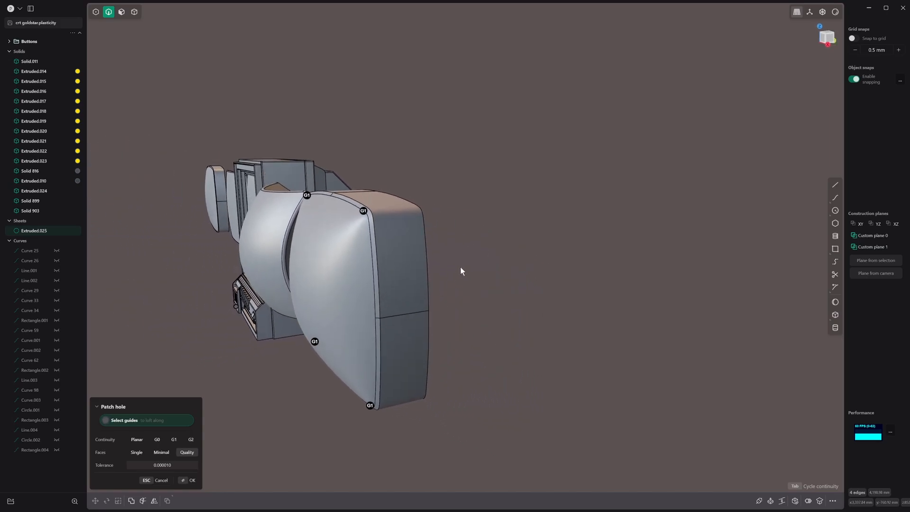
{"action": "left_click", "coordinate": [191, 481]}
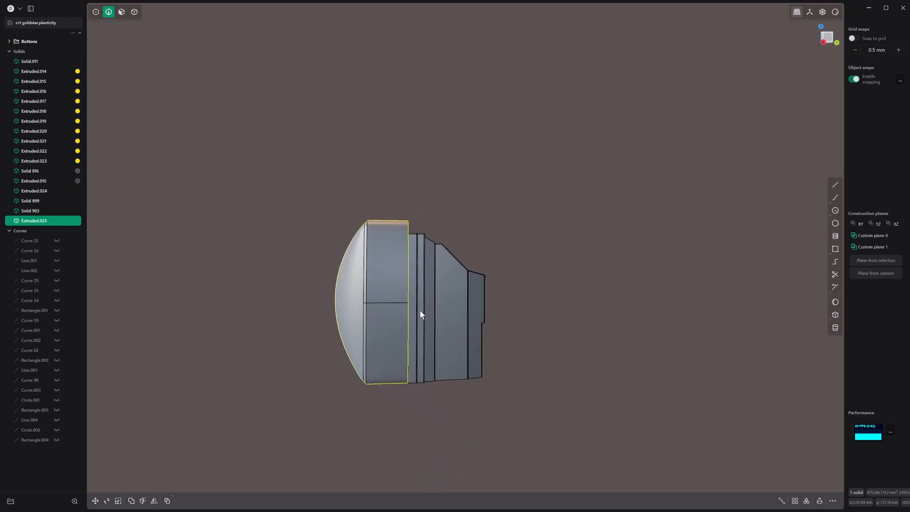
{"action": "left_click_drag", "start_coordinate": [421, 314], "coordinate": [553, 329]}
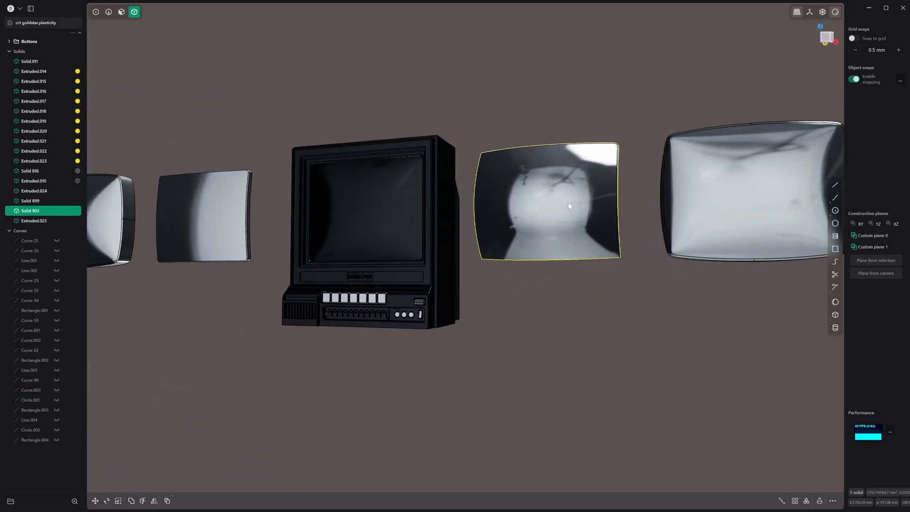
{"action": "left_click", "coordinate": [117, 501]}
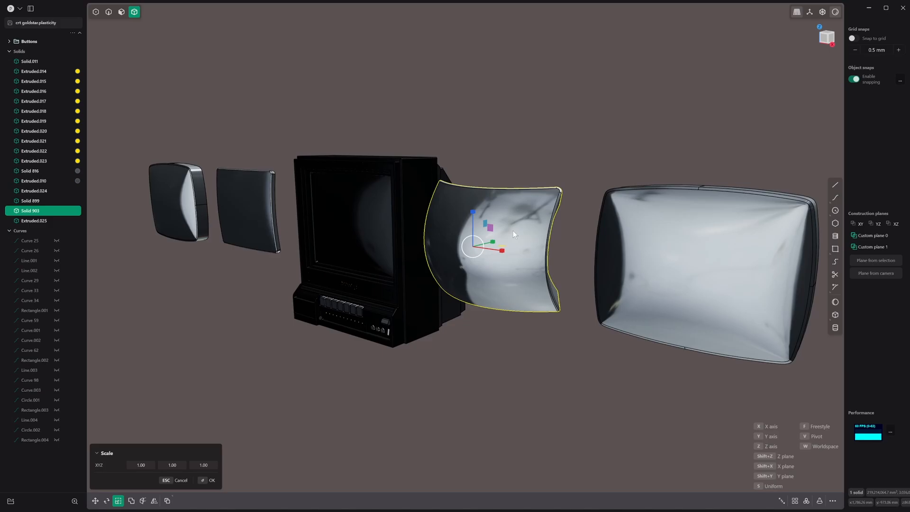
{"action": "left_click_drag", "start_coordinate": [491, 240], "coordinate": [491, 249]}
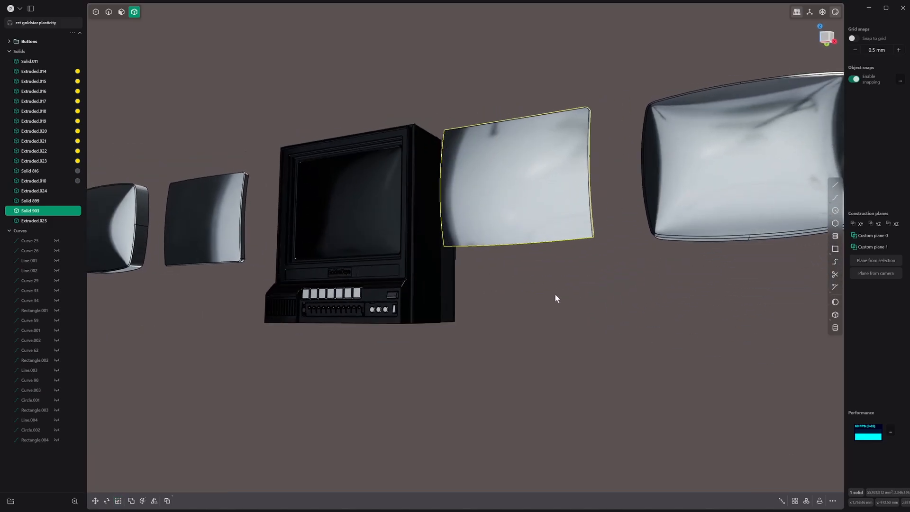
{"action": "left_click_drag", "start_coordinate": [556, 298], "coordinate": [476, 316]}
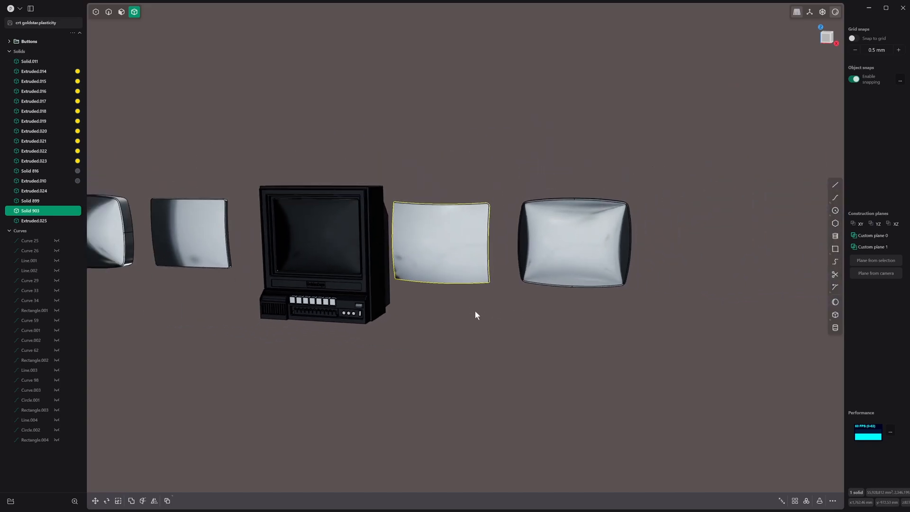
{"action": "left_click_drag", "start_coordinate": [475, 315], "coordinate": [714, 236]}
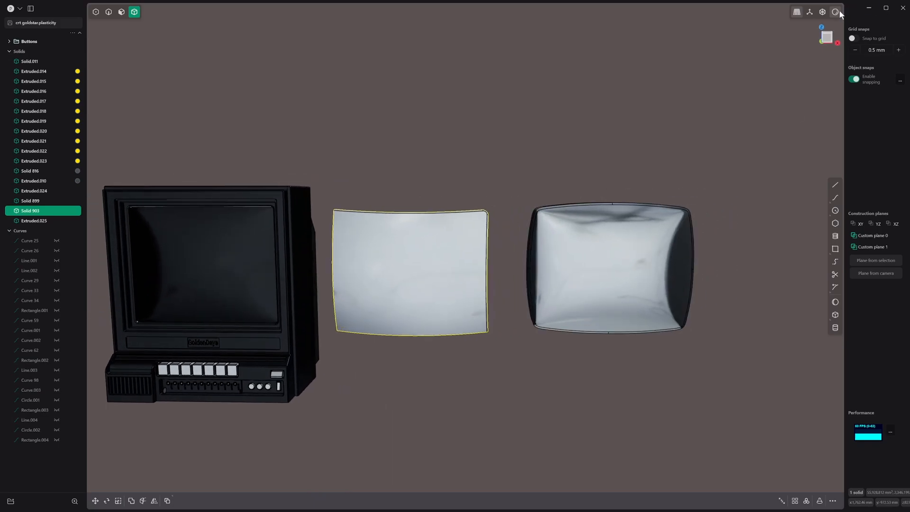
{"action": "left_click", "coordinate": [836, 11]}
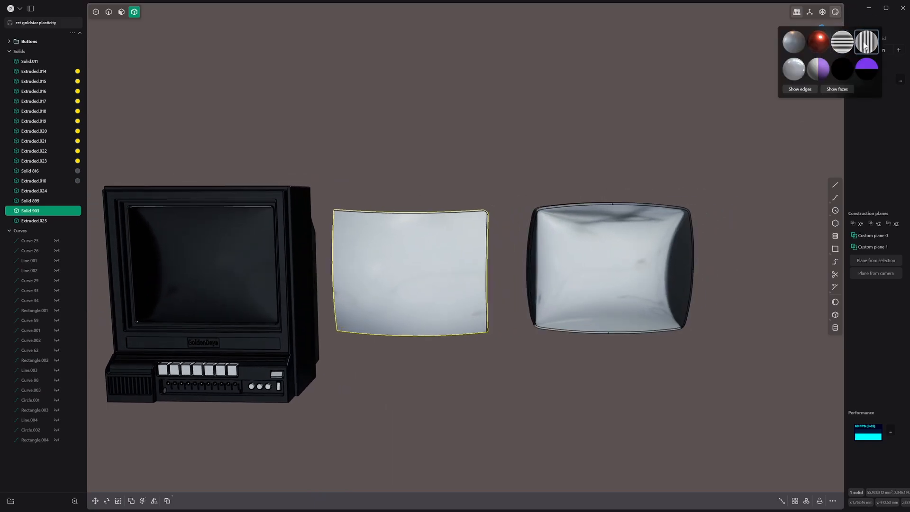
Inspect the panels with the zebra-stripe matcap, then return both panels and TV to glossy red
{"action": "left_click", "coordinate": [866, 41]}
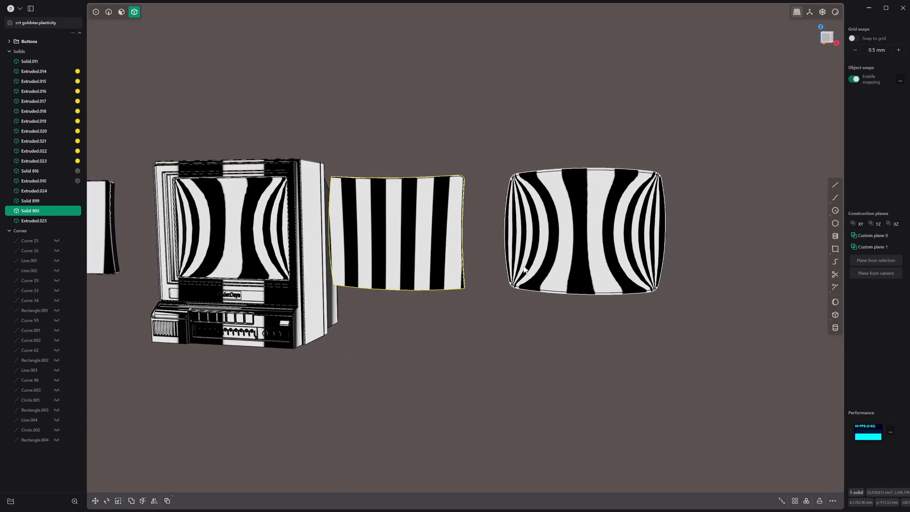
{"action": "mouse_move", "coordinate": [527, 204]}
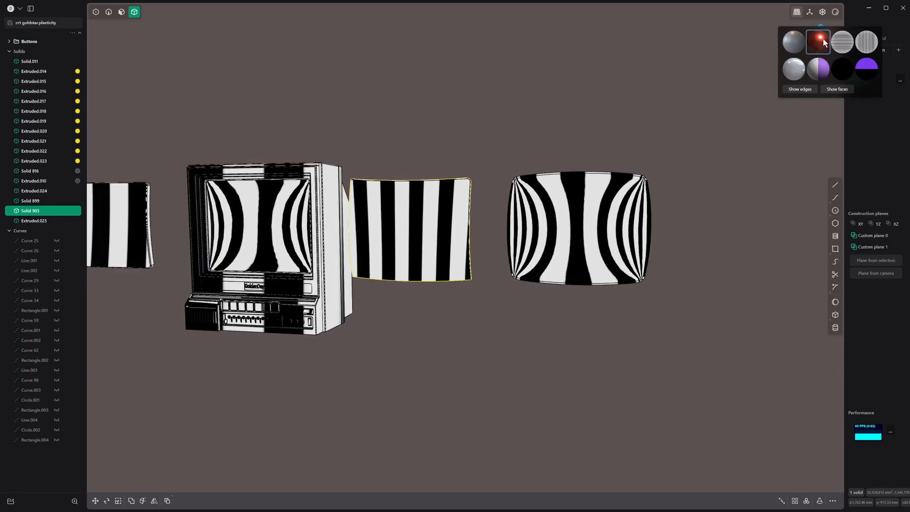
{"action": "left_click", "coordinate": [817, 41]}
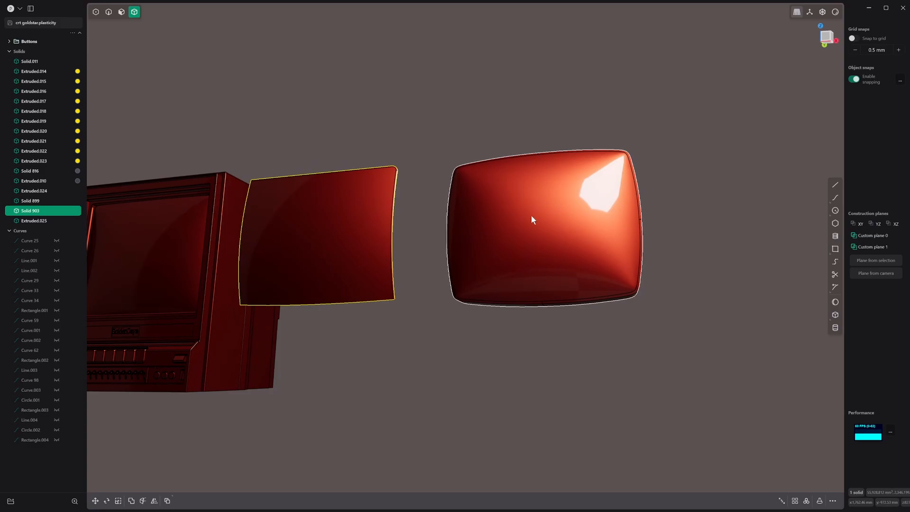
{"action": "left_click_drag", "start_coordinate": [532, 219], "coordinate": [625, 303]}
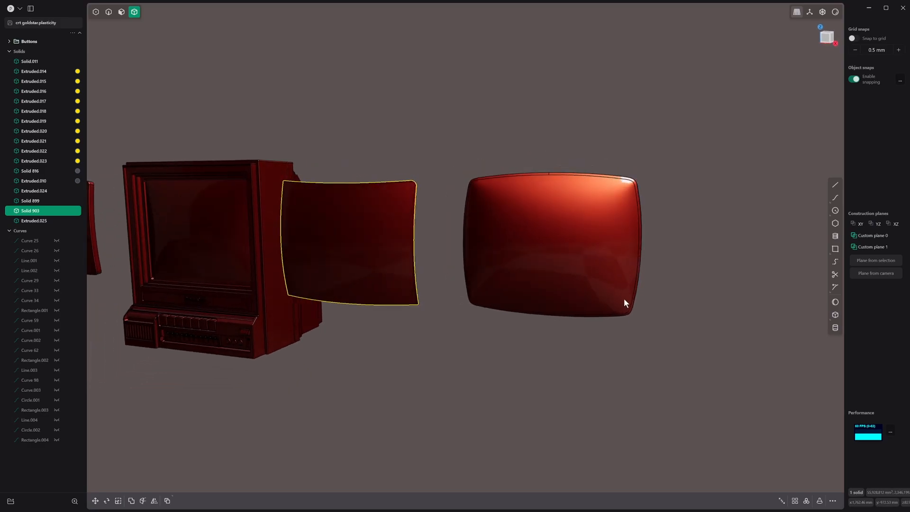